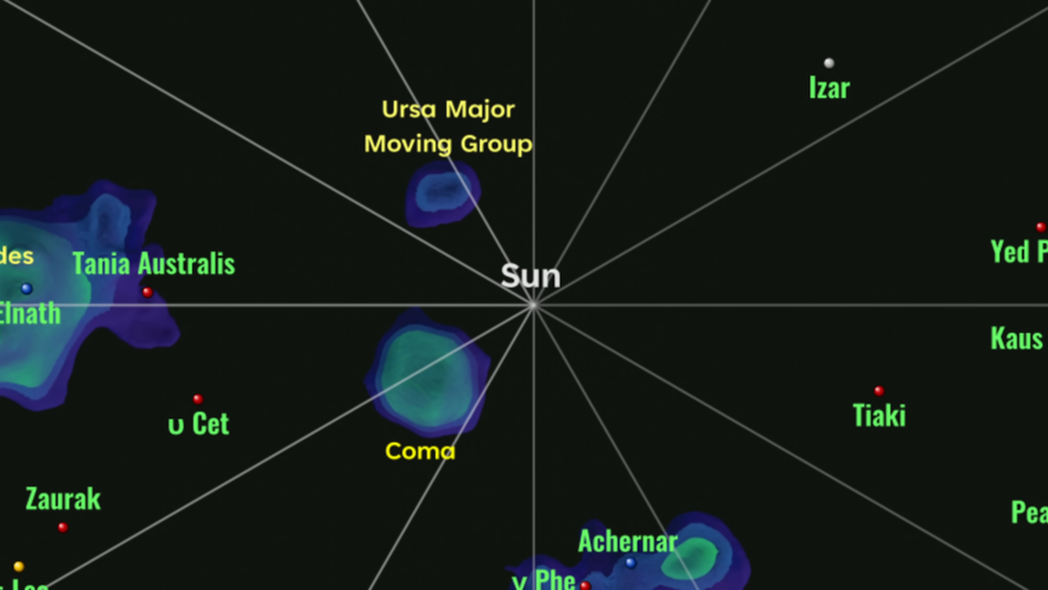
Step: Play the animation until the circular Sun close-up inset appears over the map centre
click(533, 307)
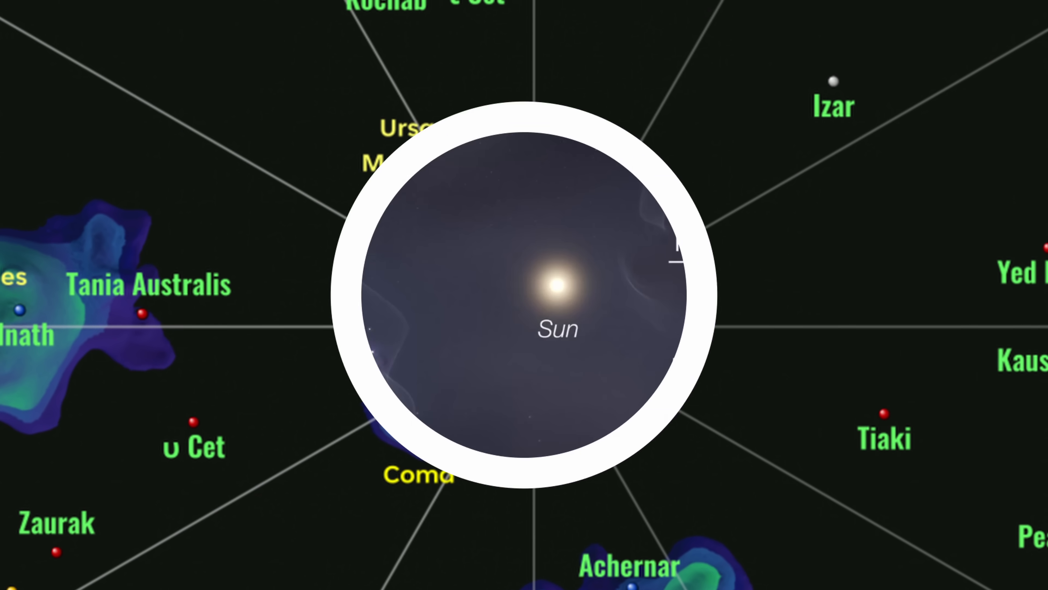